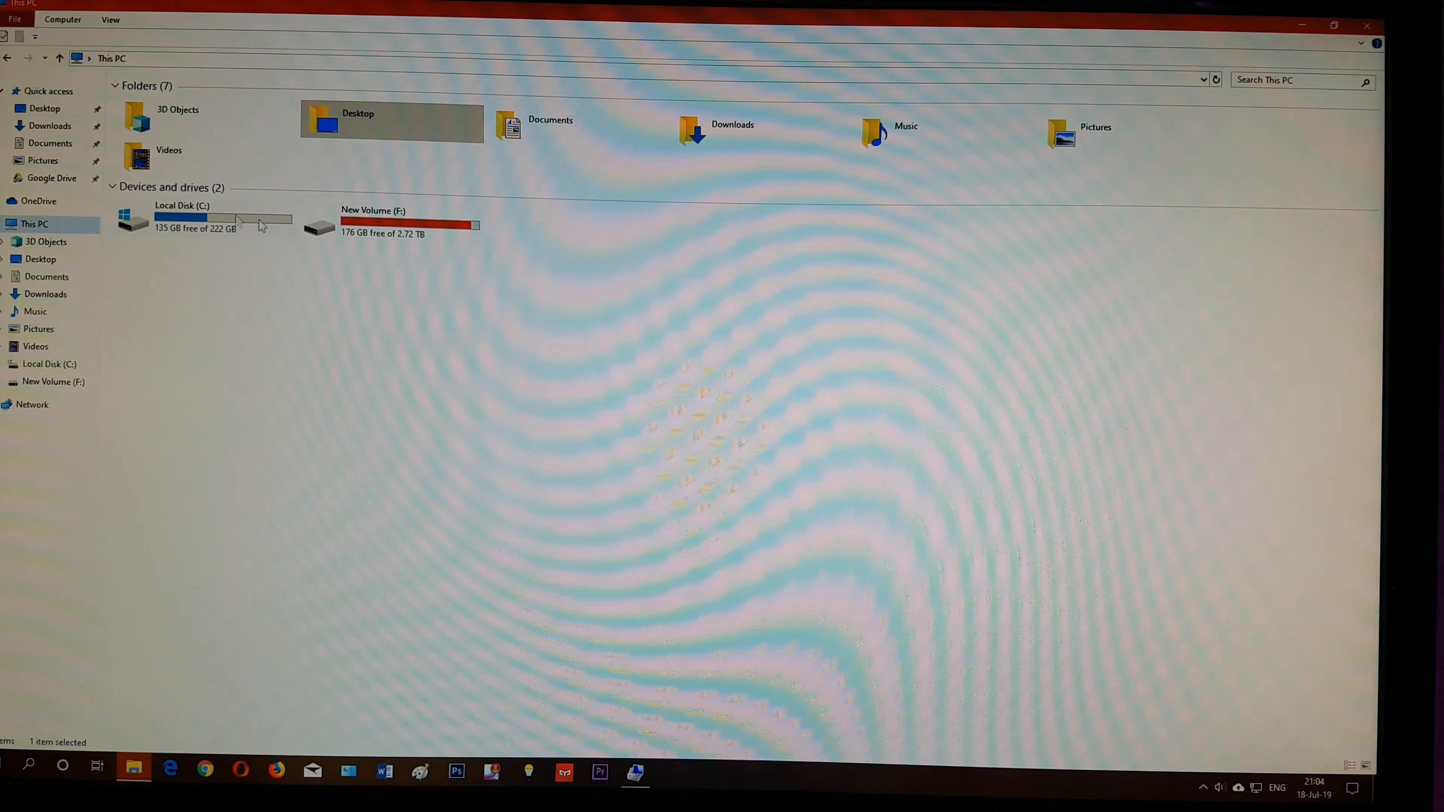
- Launch Computer Management from This PC's Manage option in the navigation pane
right_click(33, 223)
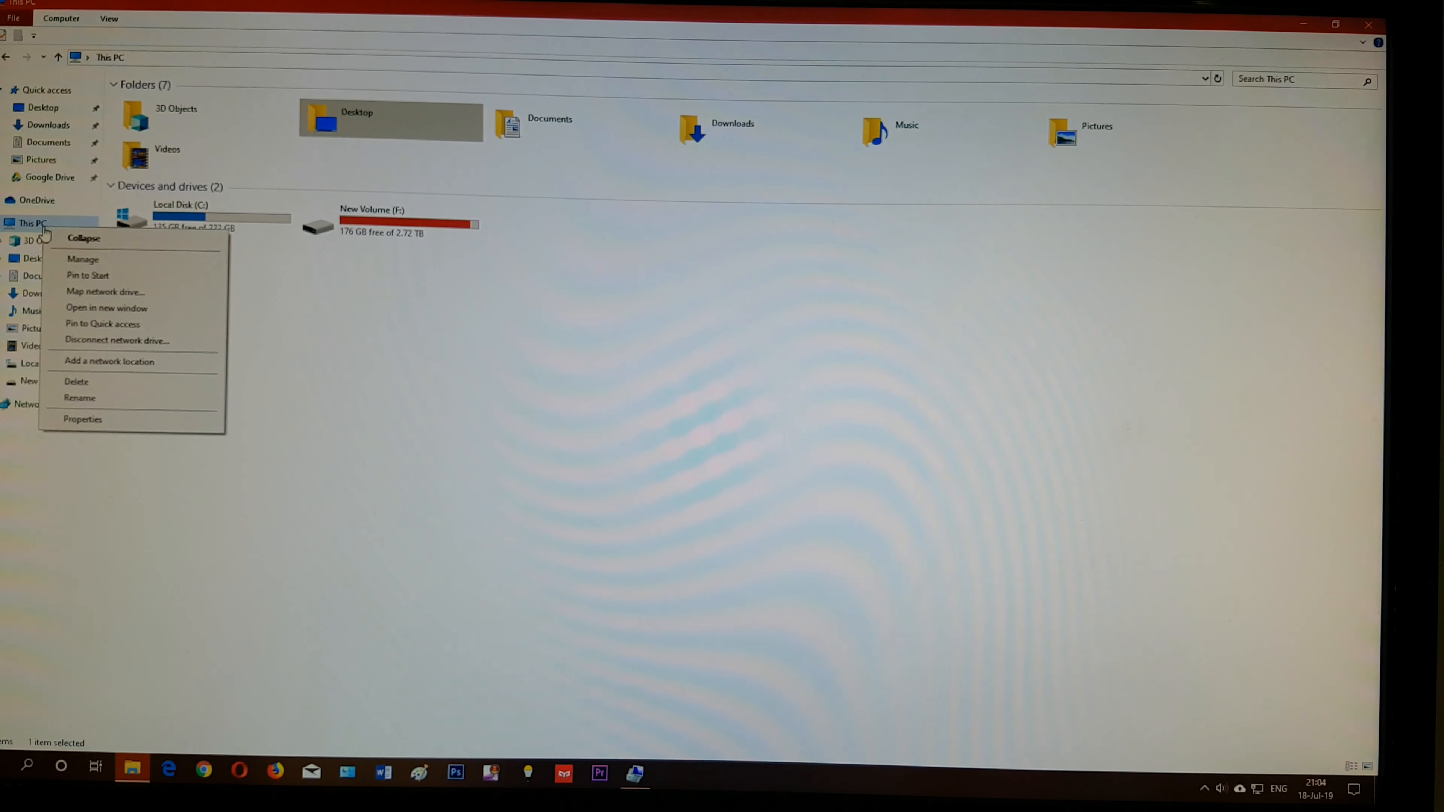
left_click(82, 259)
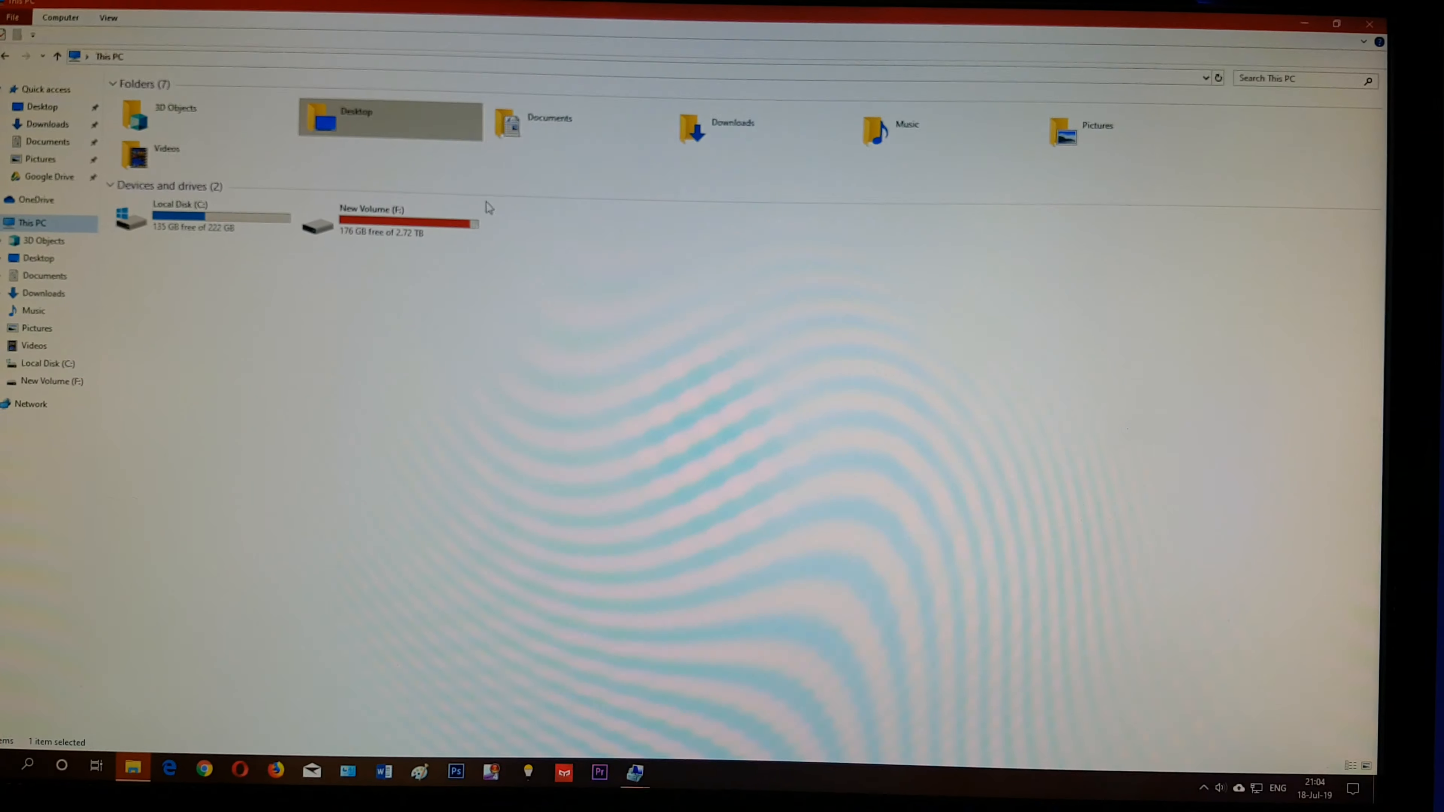
right_click(32, 223)
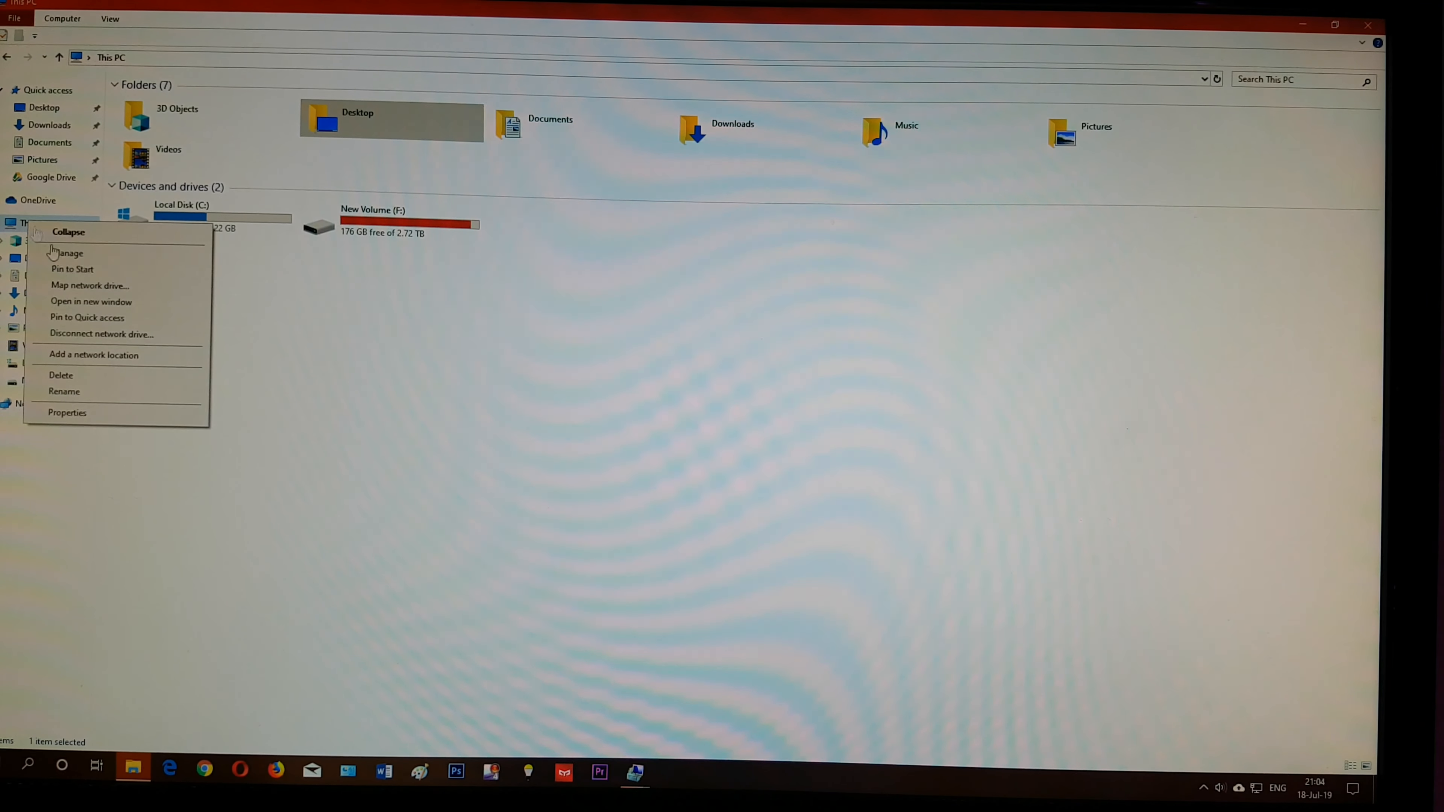
left_click(70, 254)
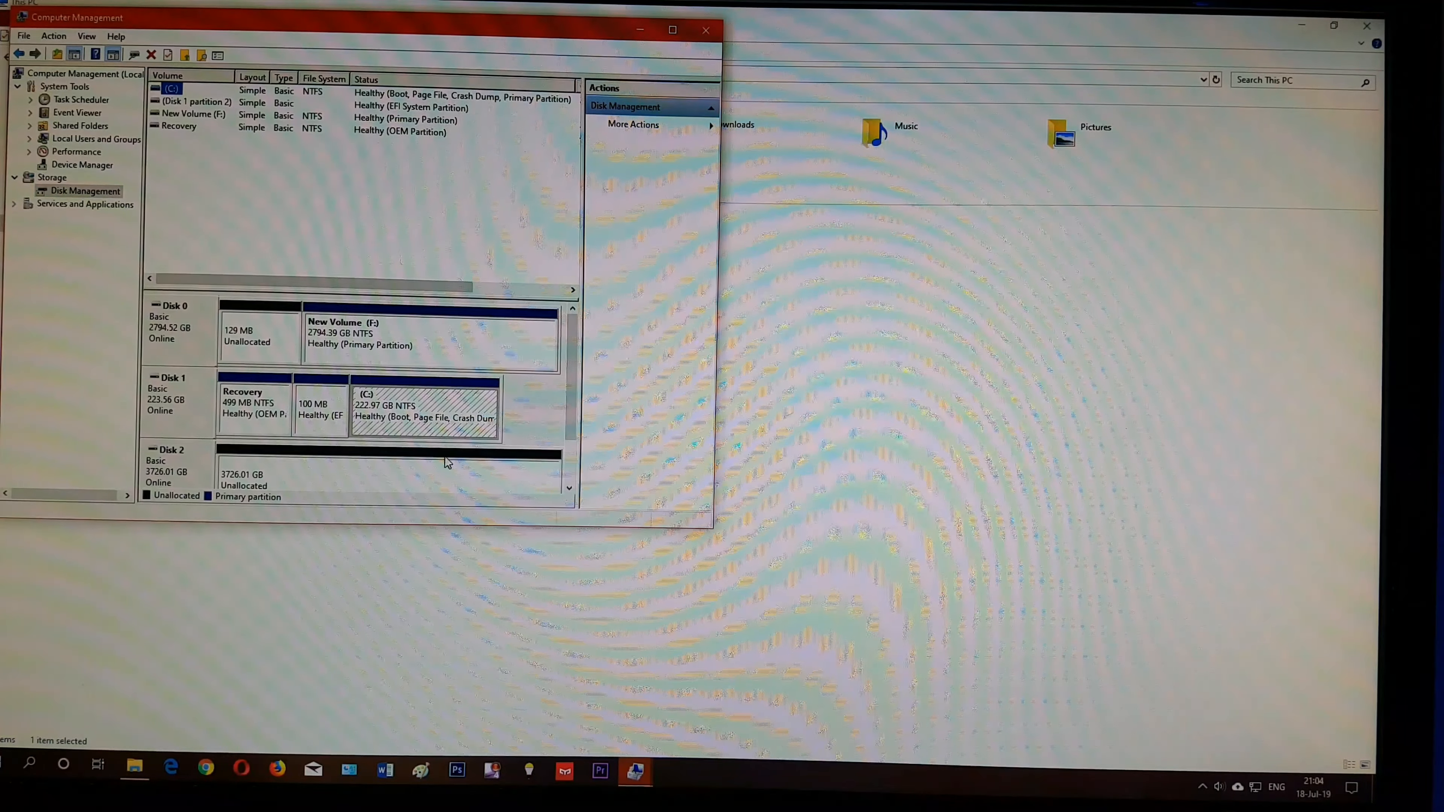
- Create a new NTFS simple volume D: on Disk 2's 3726 GB unallocated space with quick format
left_click(672, 29)
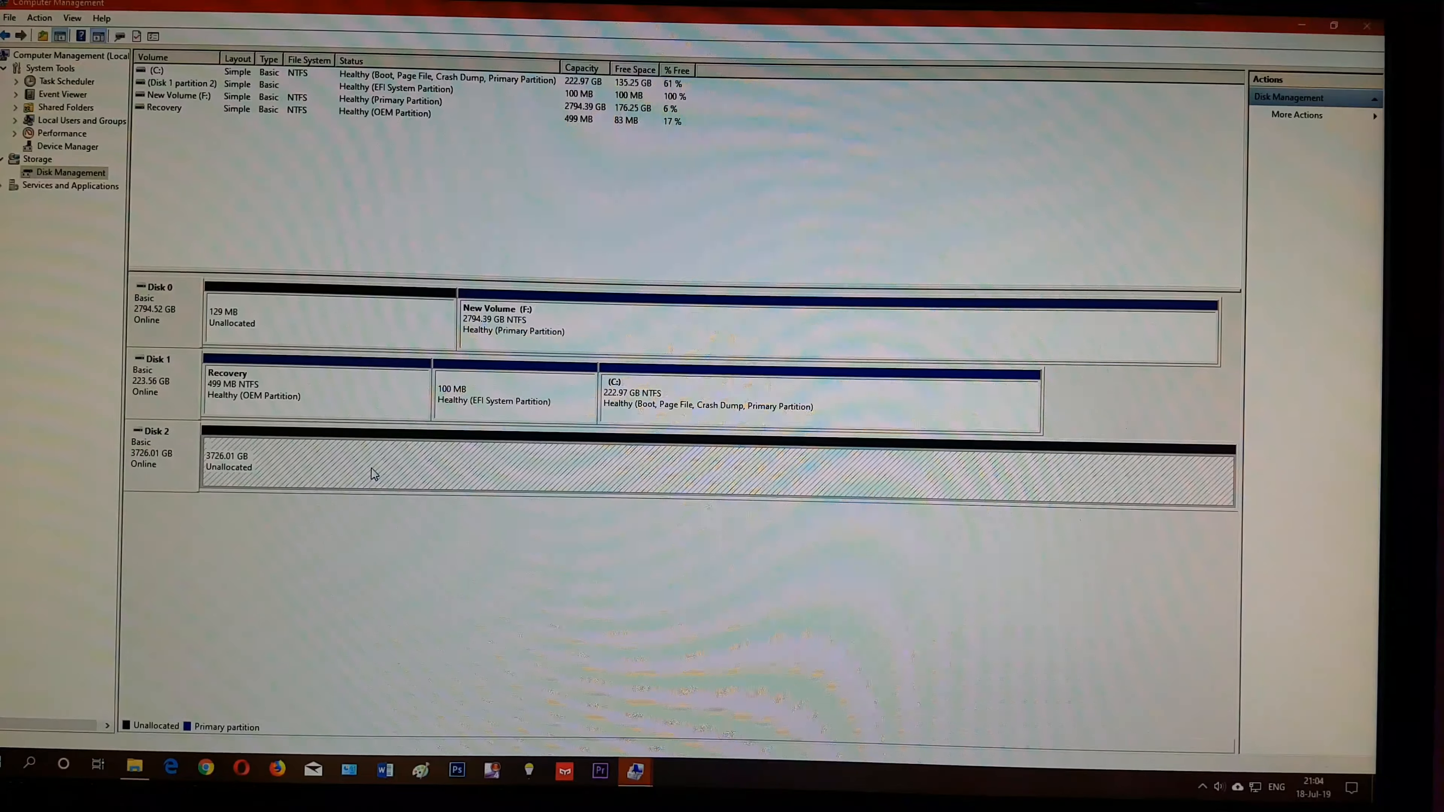
right_click(373, 473)
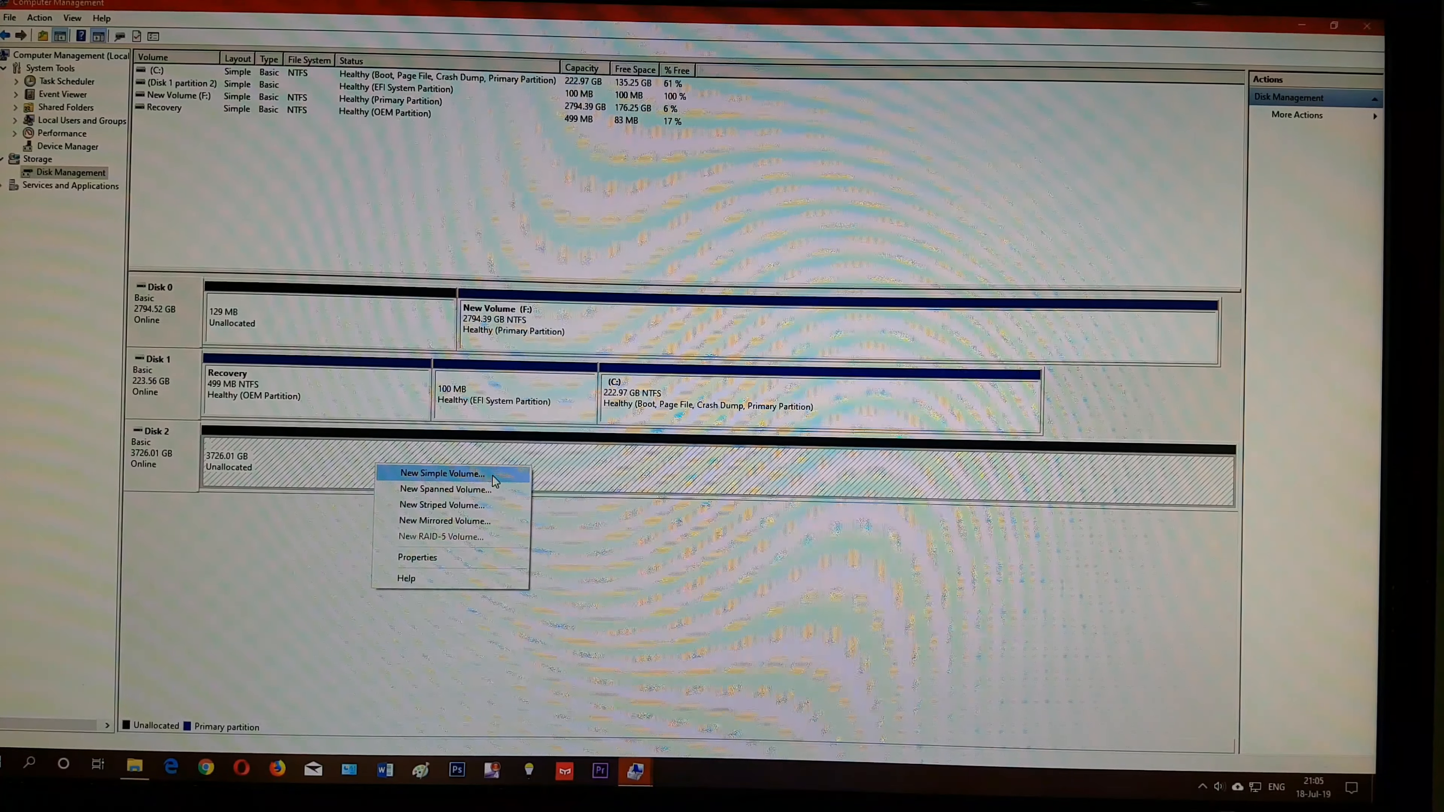
left_click(443, 473)
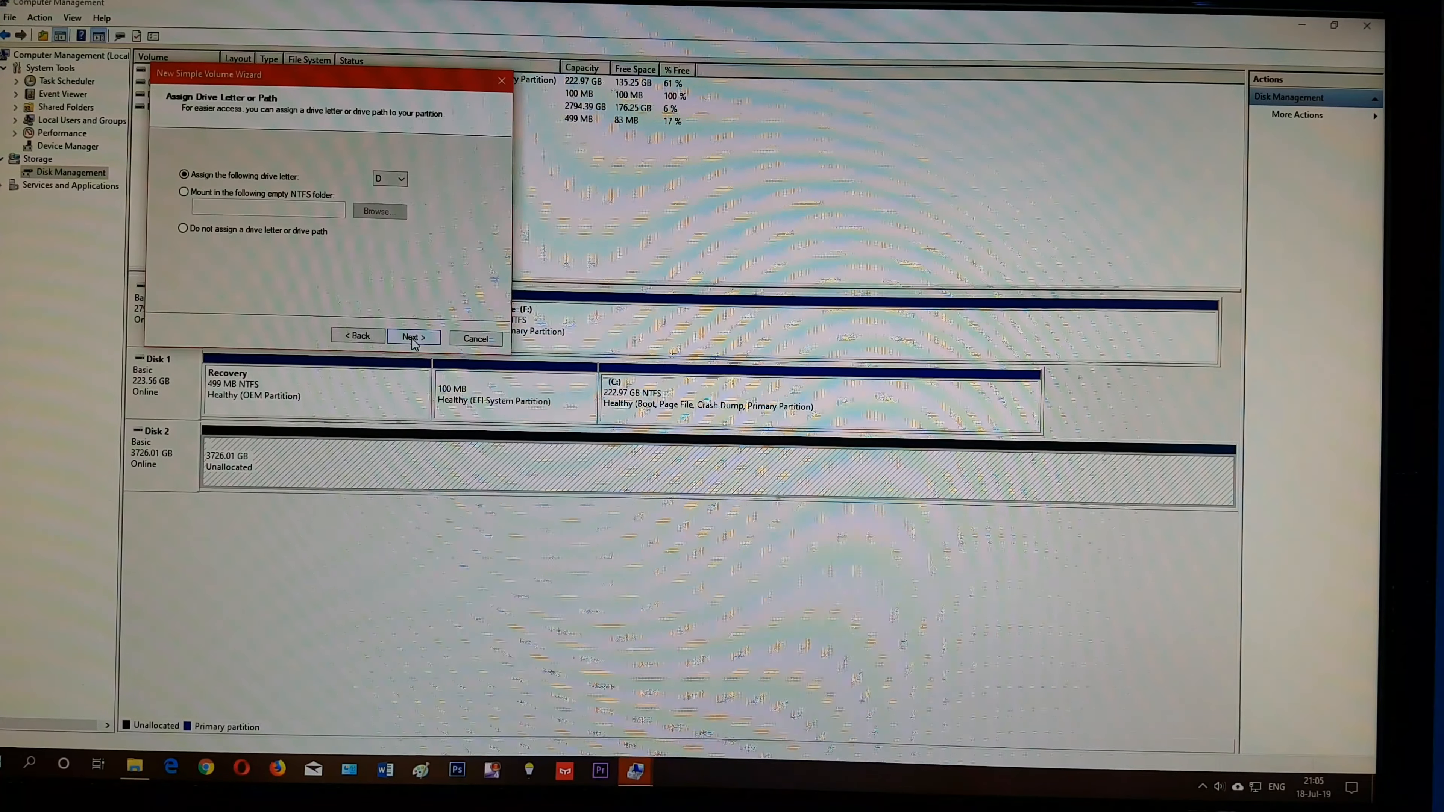
left_click(413, 337)
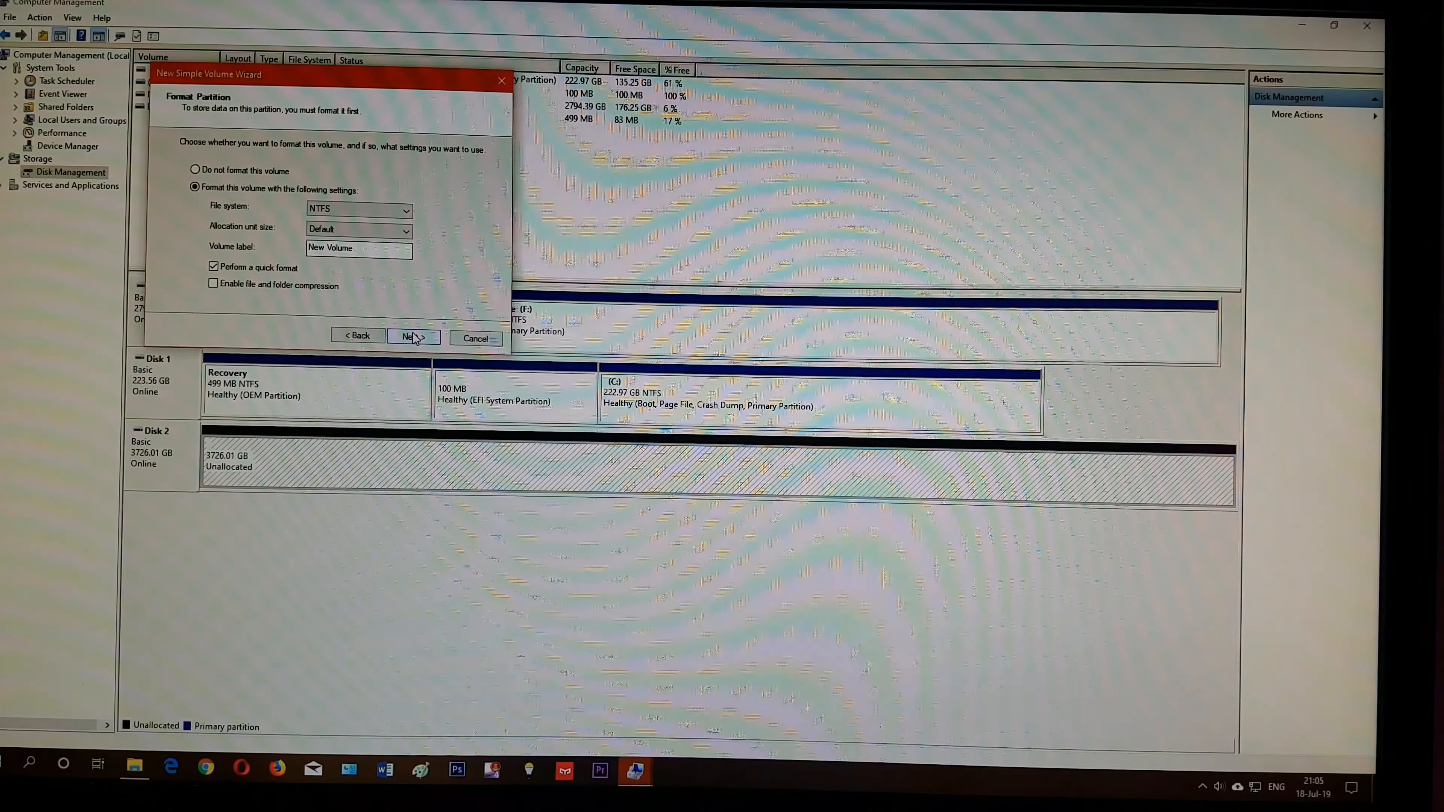
left_click(413, 337)
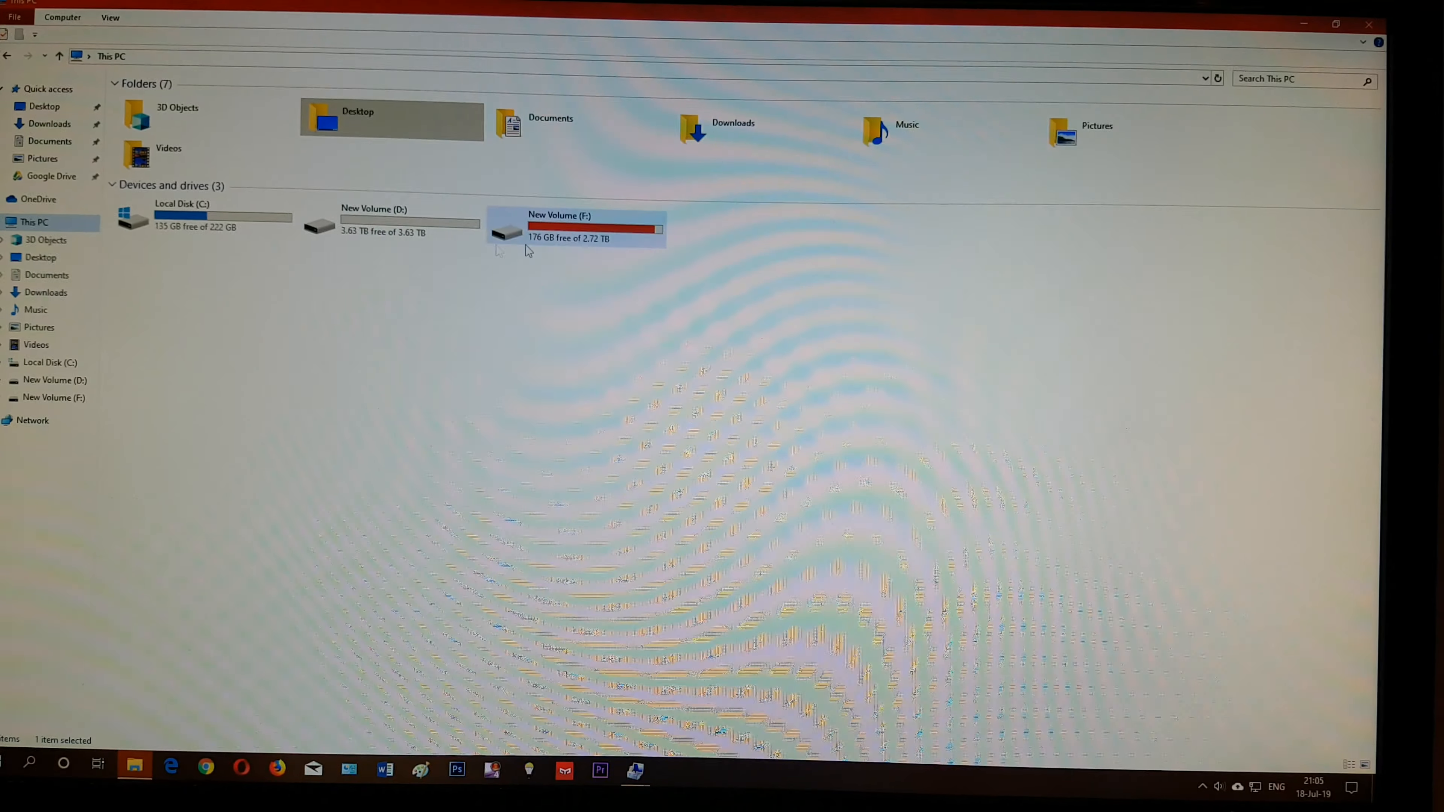
- Check the new 3.63 TB New Volume (D:) listed under This PC
double_click(373, 218)
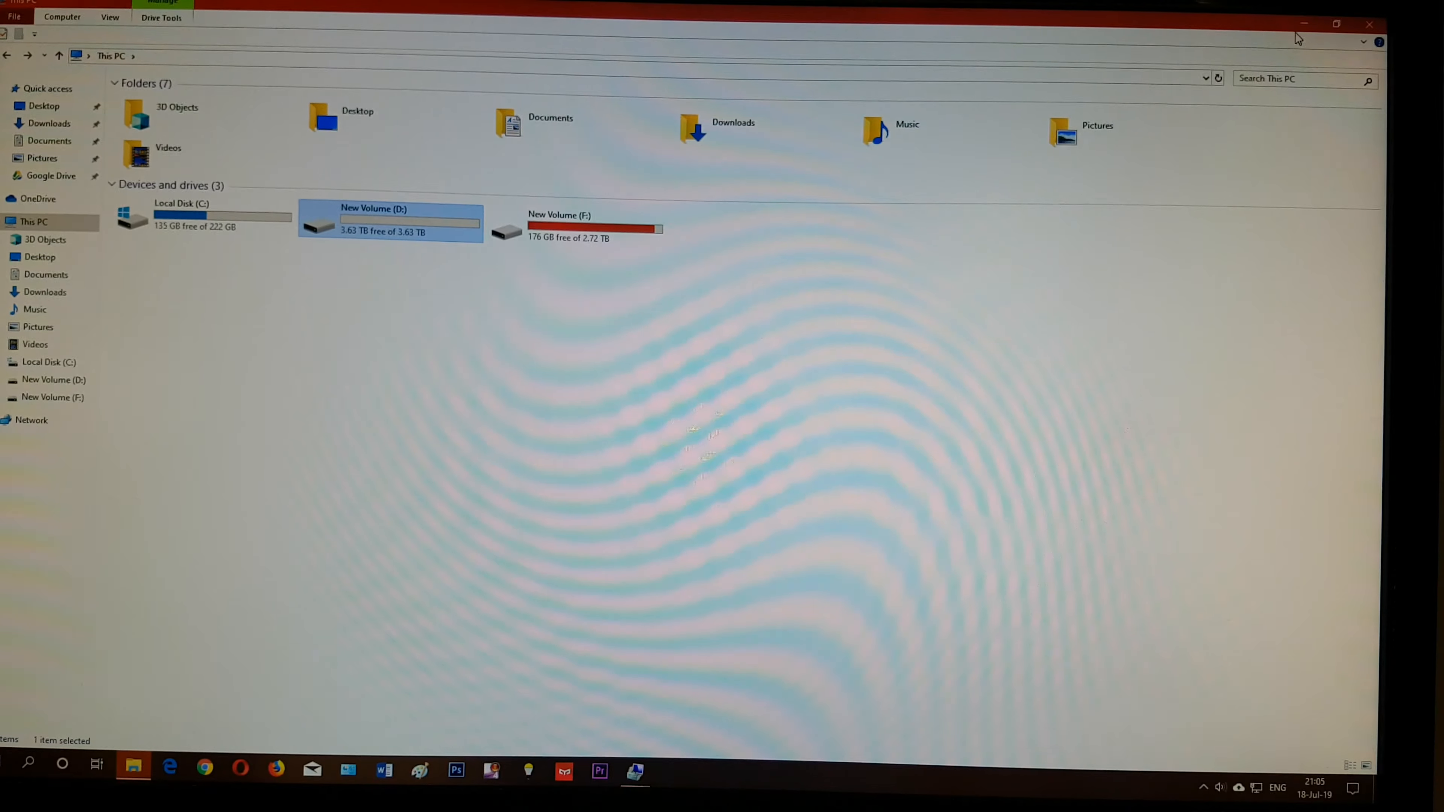
mouse_move(1305, 28)
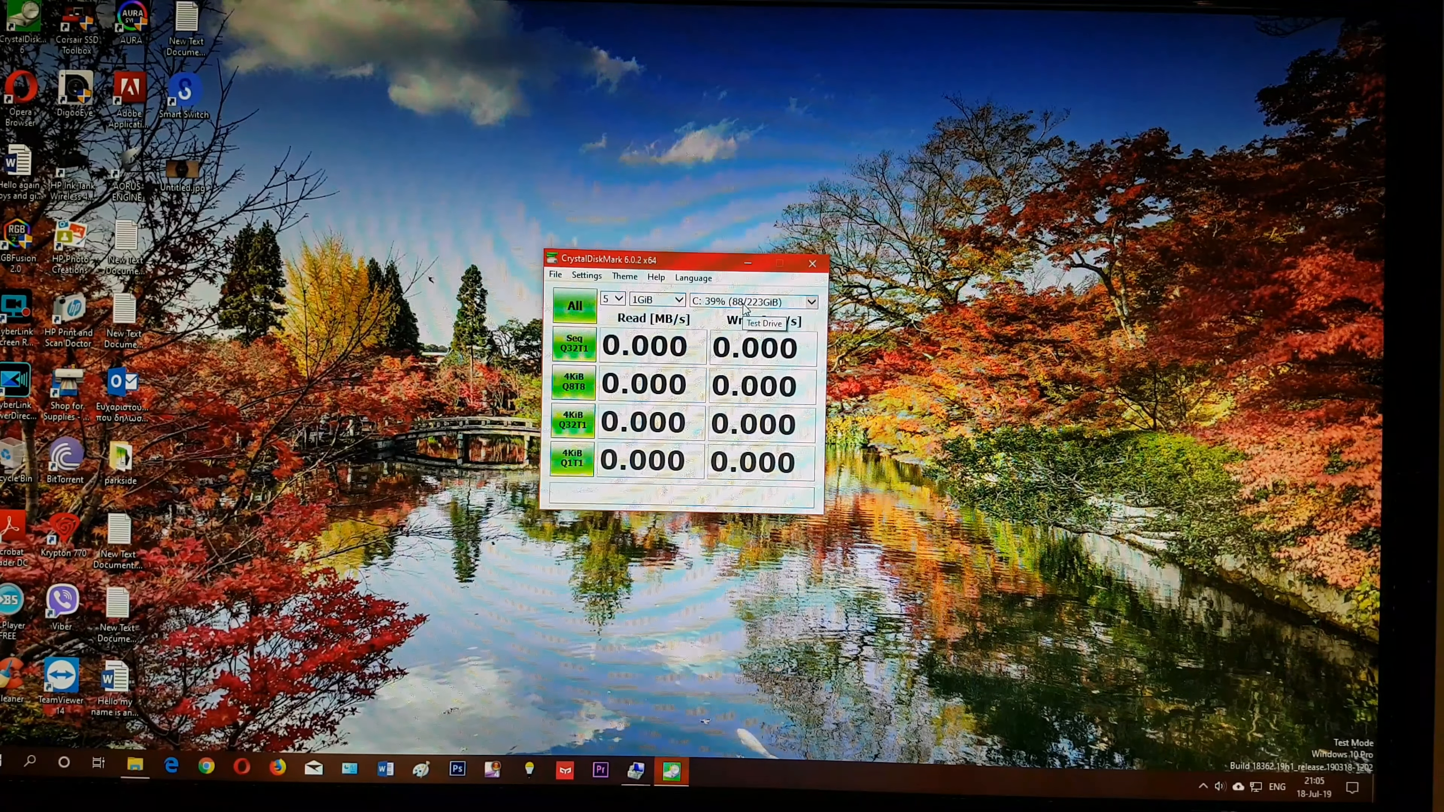
- Select the 3726 GiB D: drive in CrystalDiskMark and start all benchmark tests
left_click(809, 300)
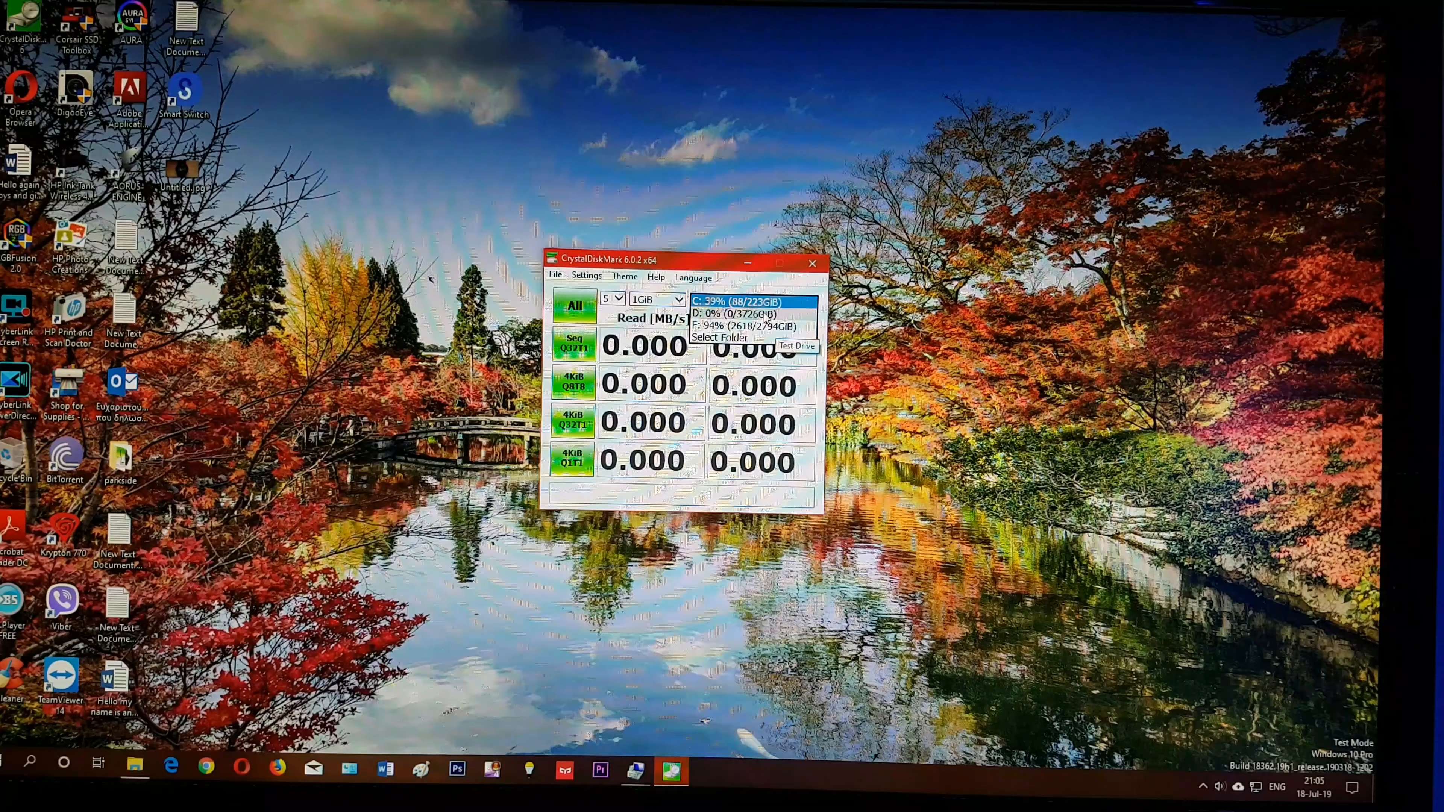
left_click(714, 314)
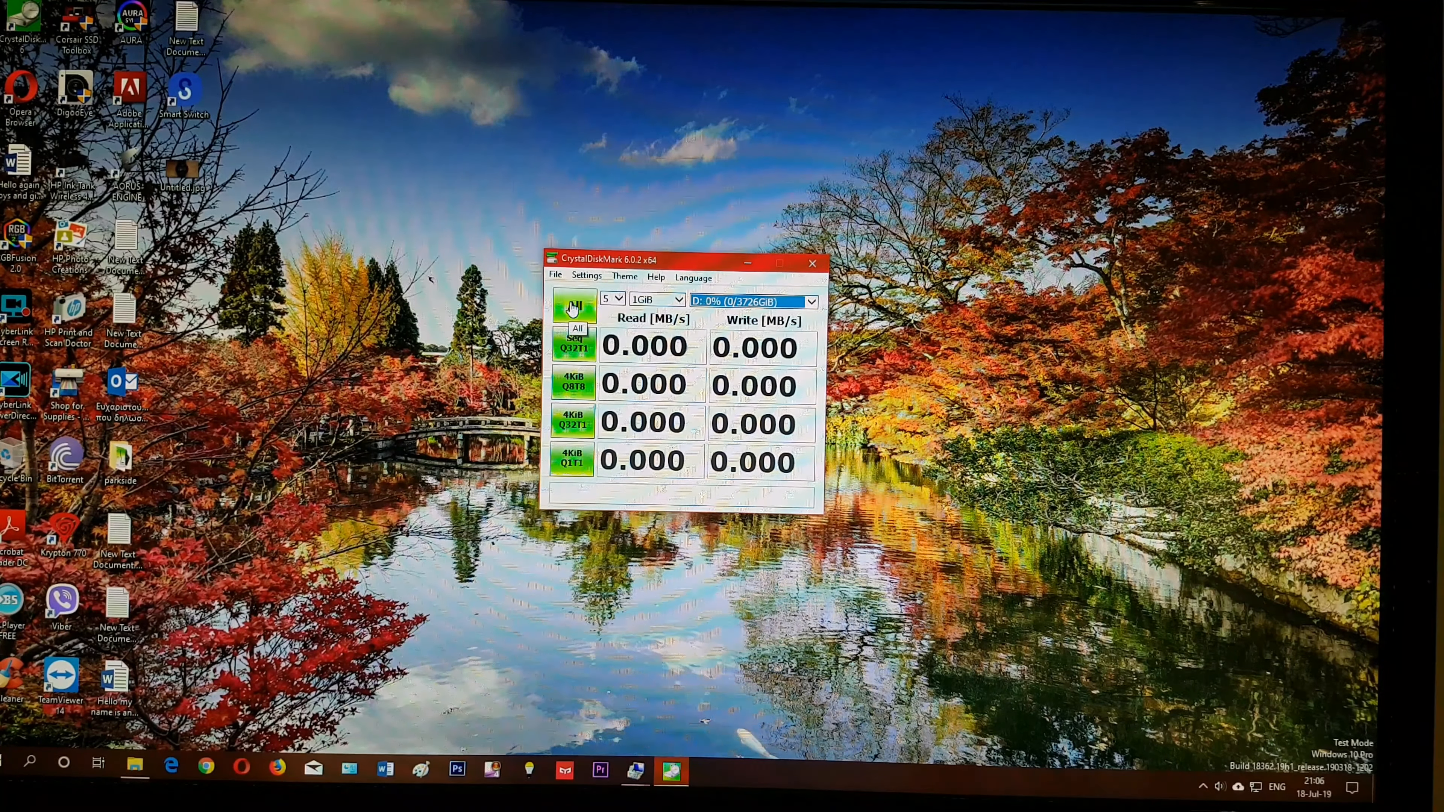
left_click(574, 307)
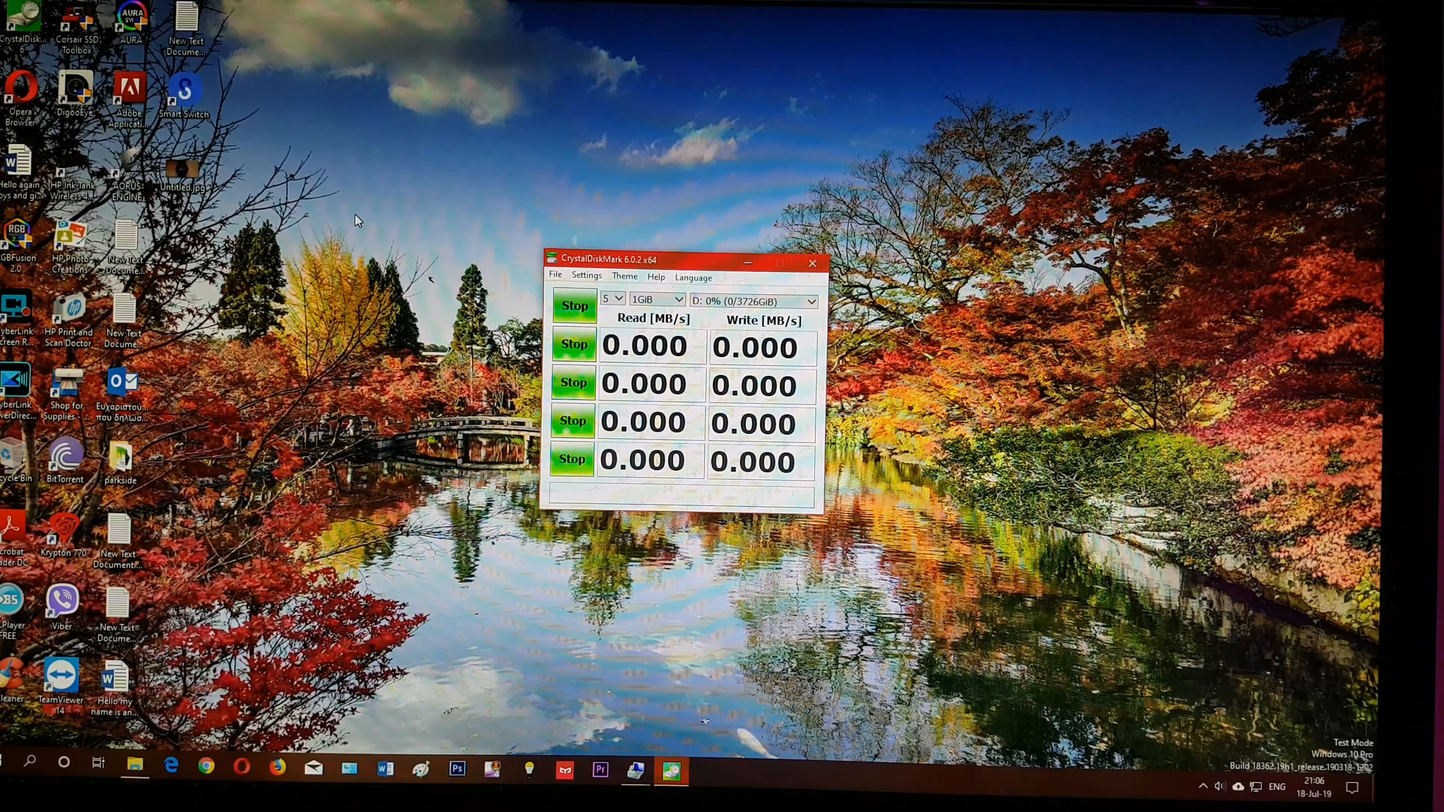
left_click(574, 305)
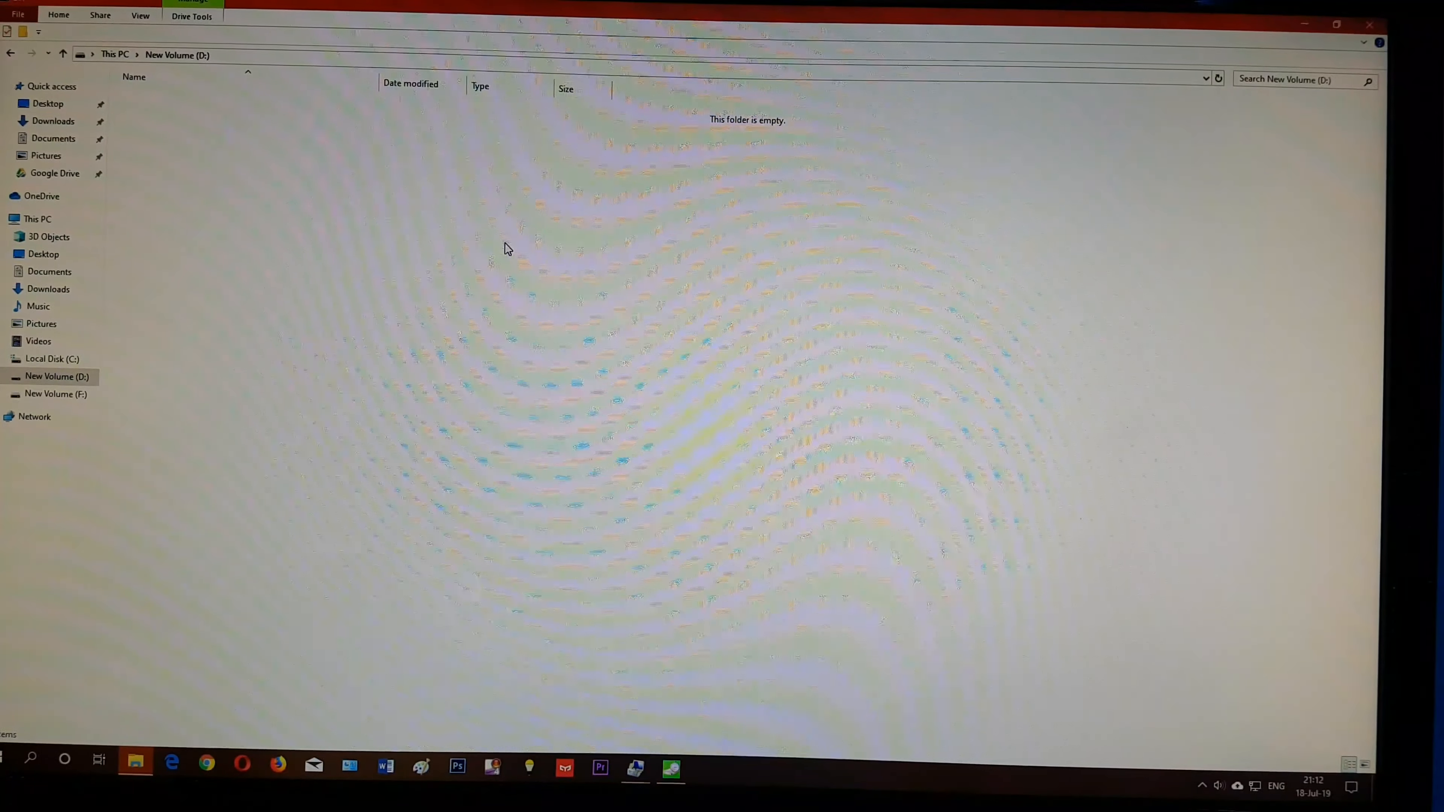
- Paste the 15,841 copied items from F: into the empty New Volume (D:)
right_click(505, 246)
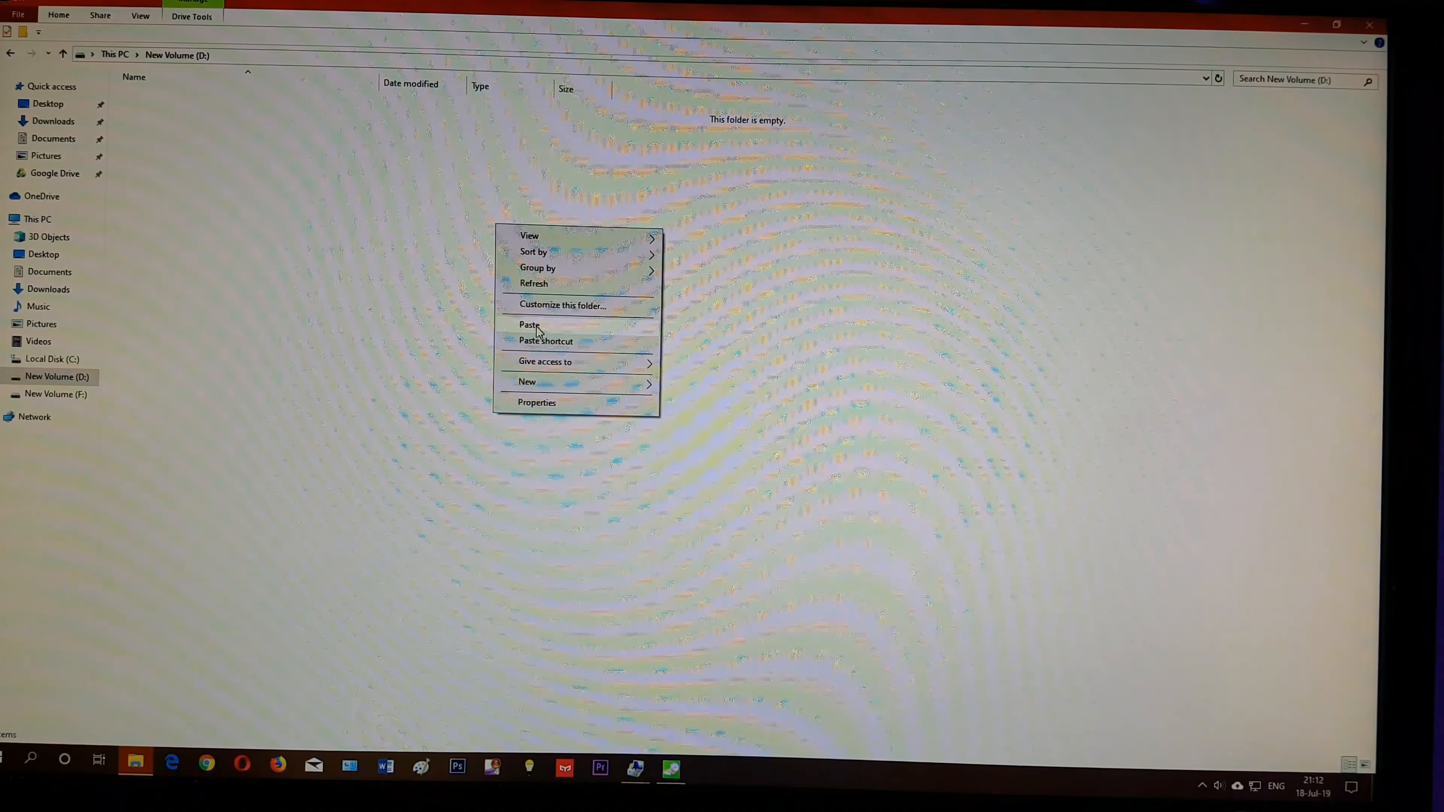
left_click(529, 325)
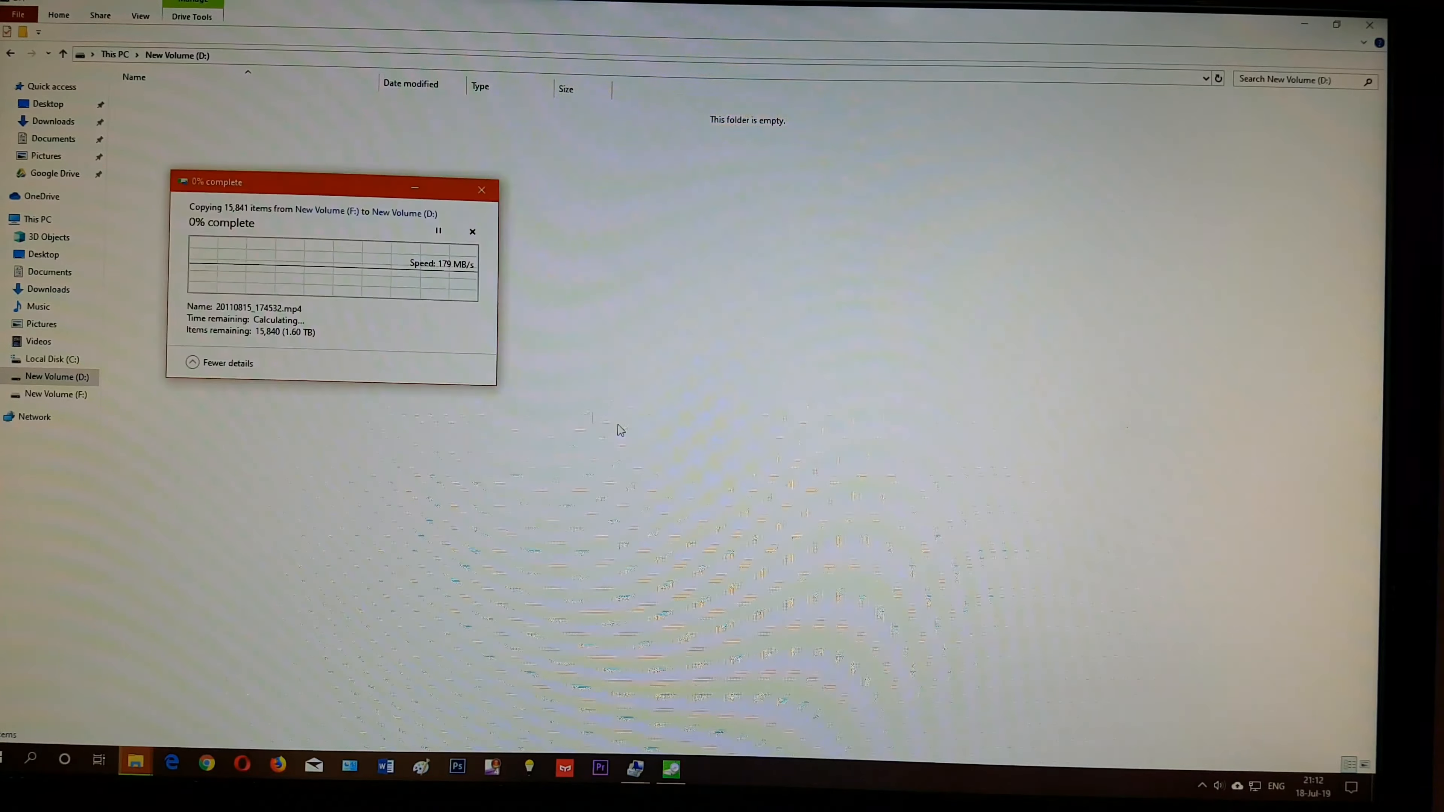